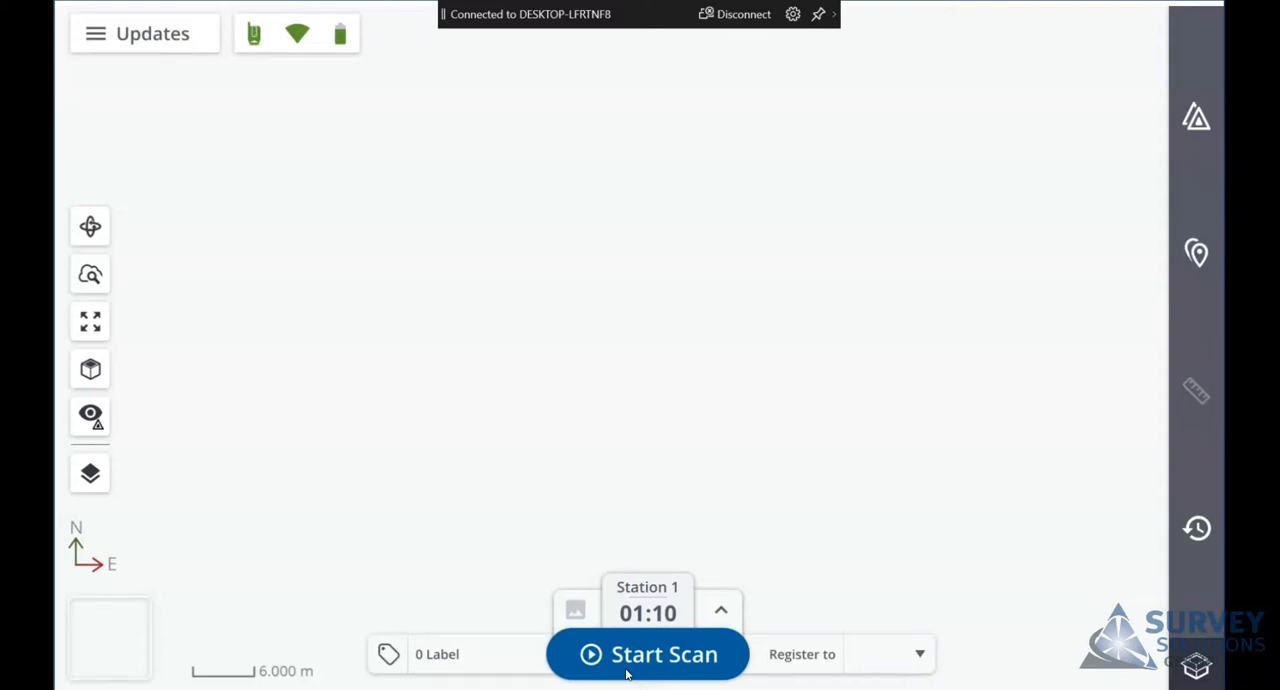
Expand Station 1's scan settings and keep the Indoor scan time preset
left_click(720, 609)
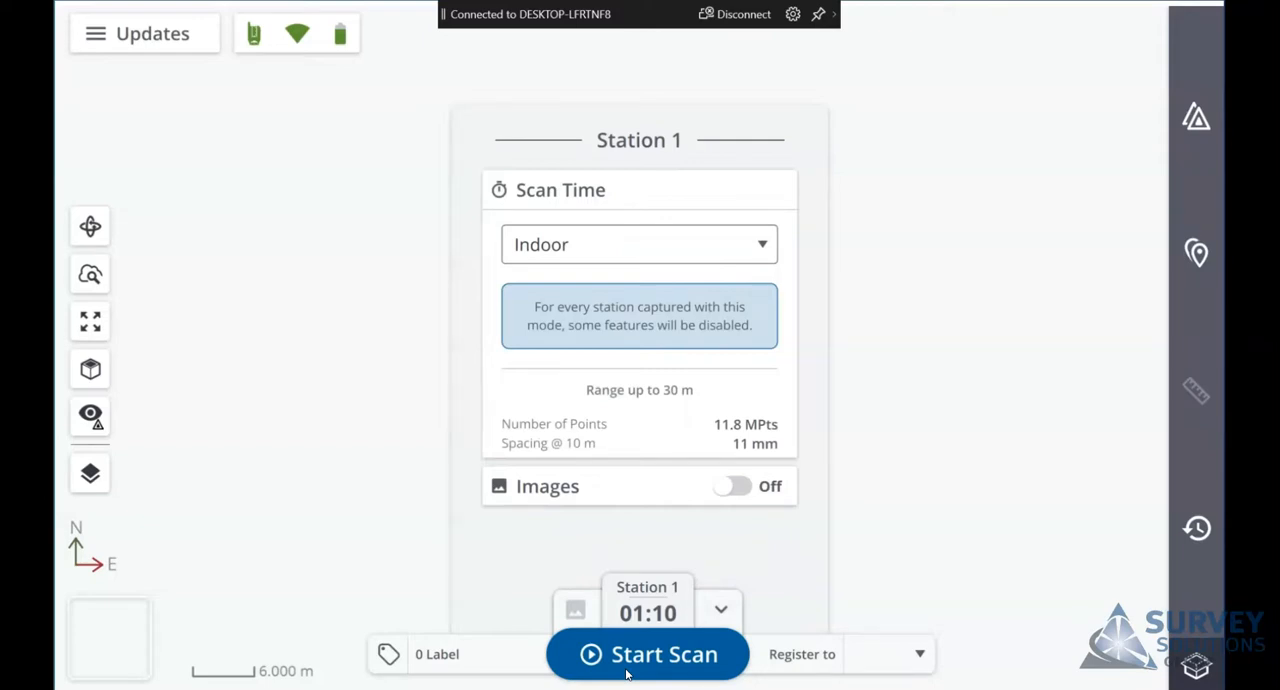
left_click(639, 244)
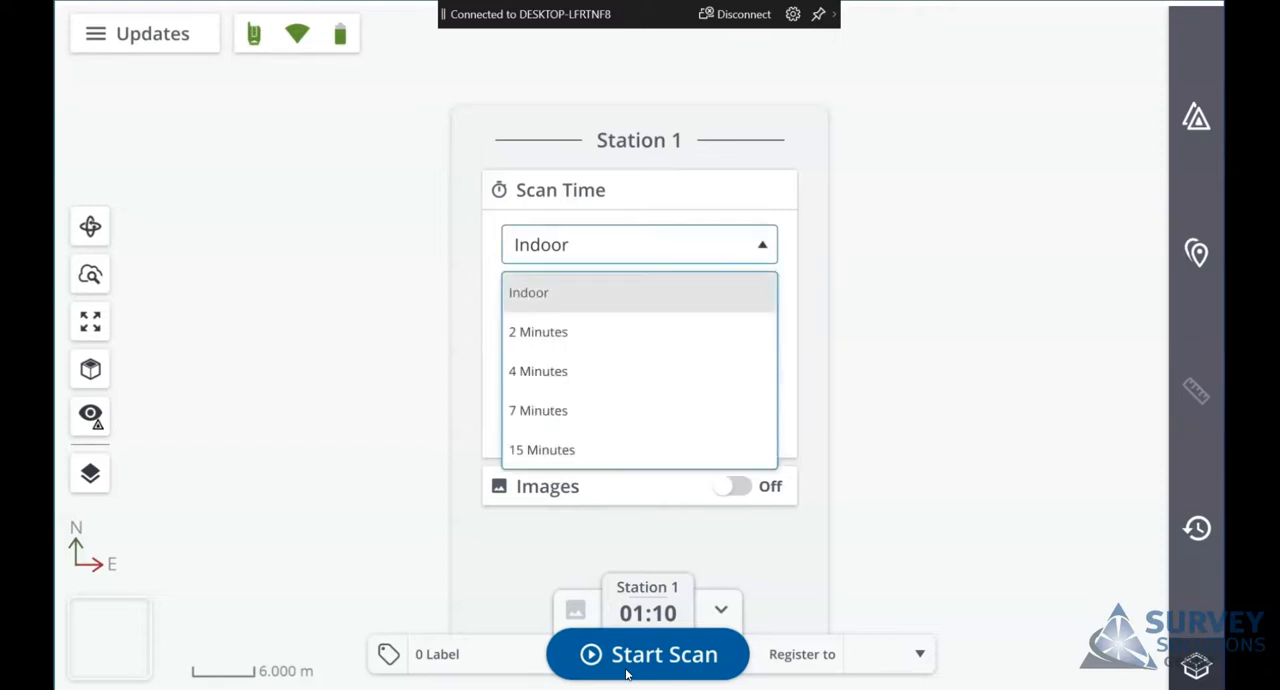
left_click(529, 292)
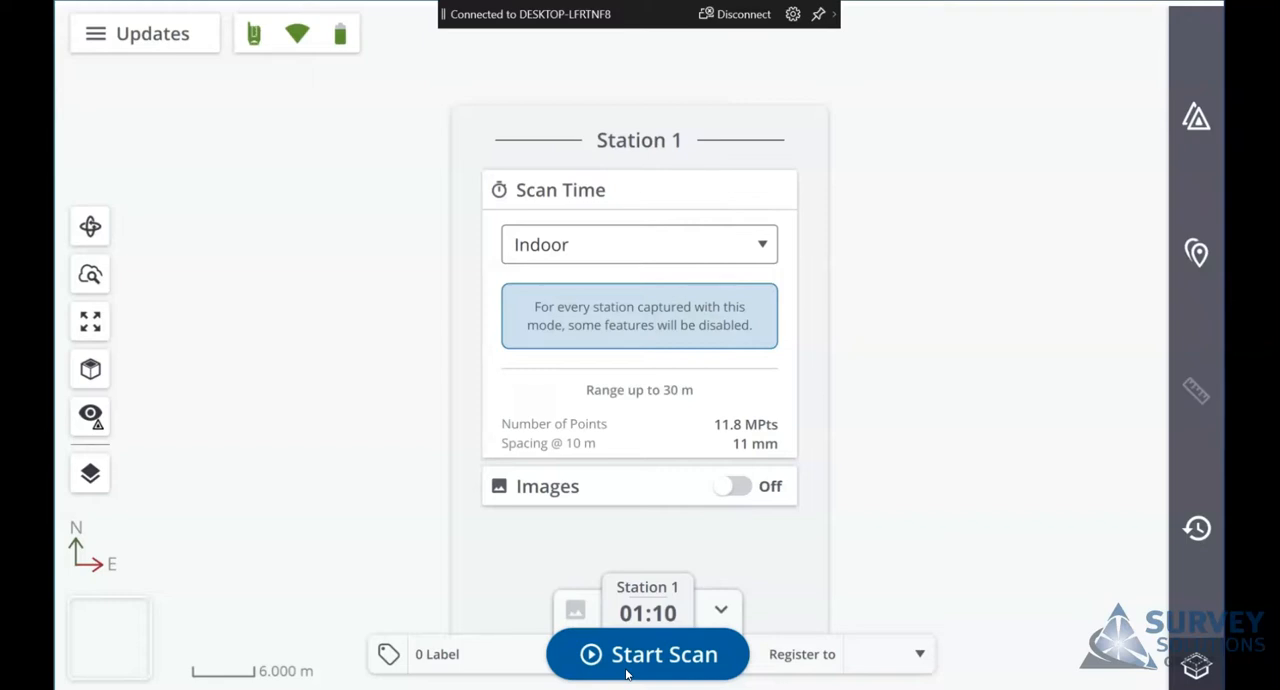
Scan Station 1 at a 2 Minutes scan time
left_click(639, 244)
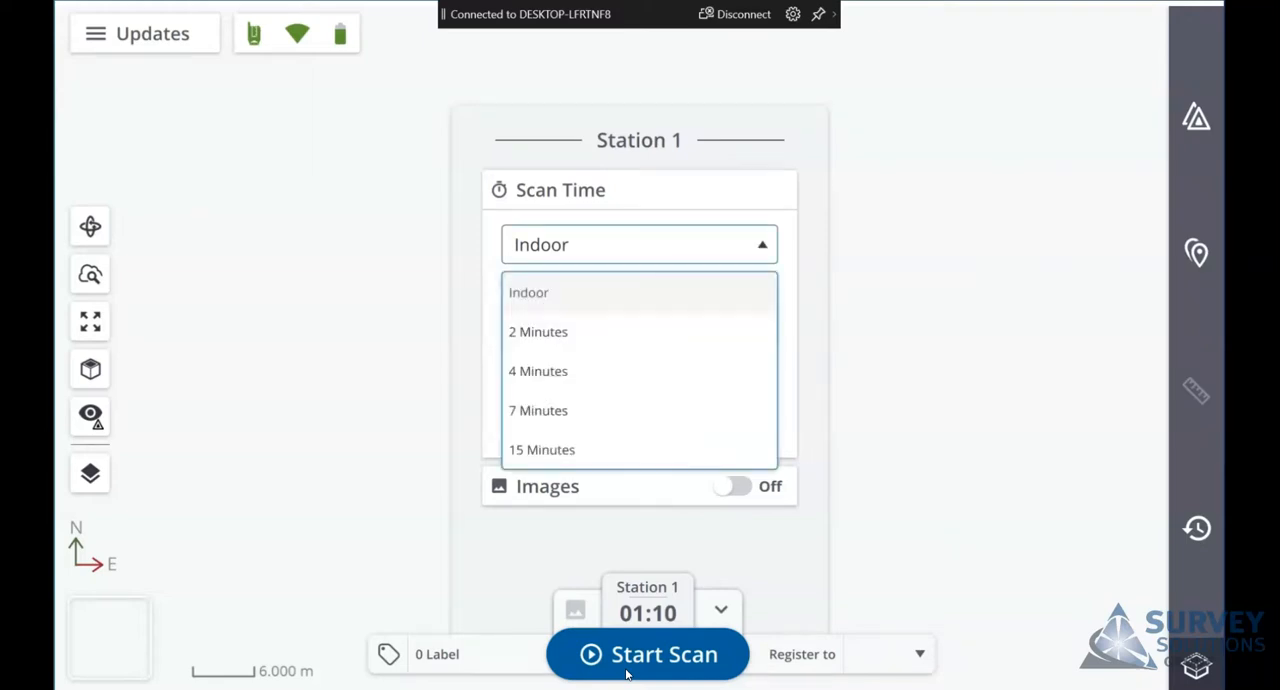
mouse_move(538, 331)
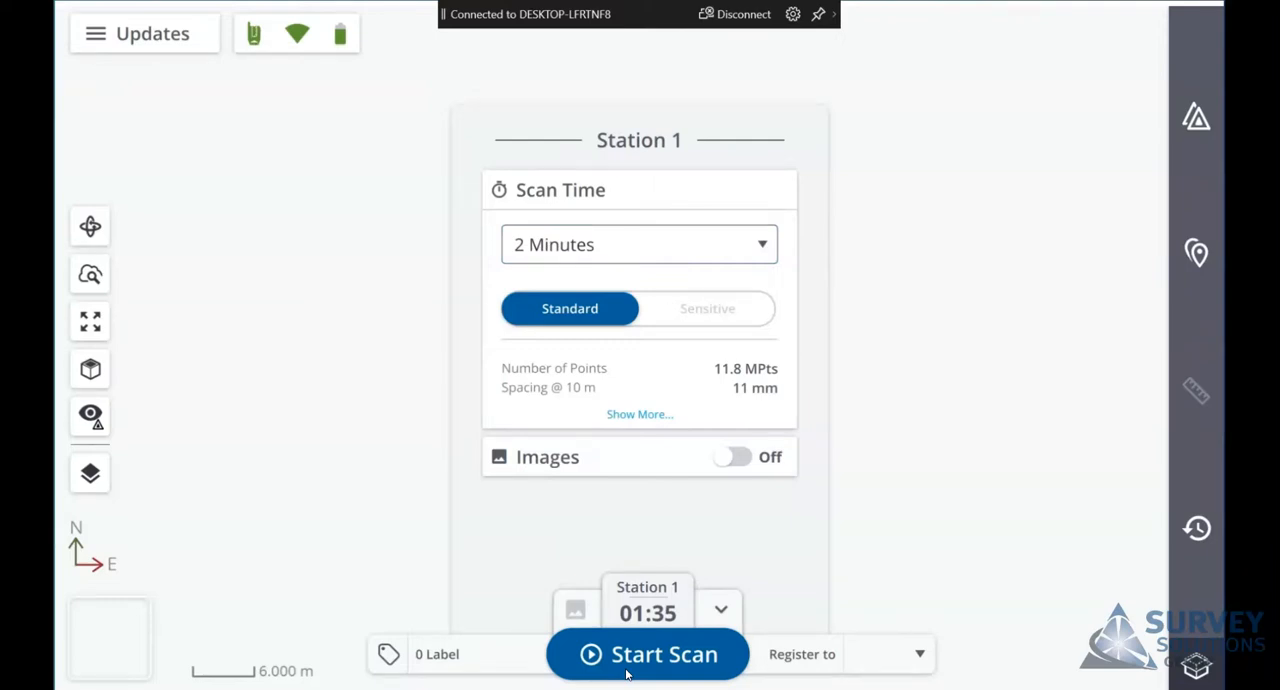
left_click(647, 654)
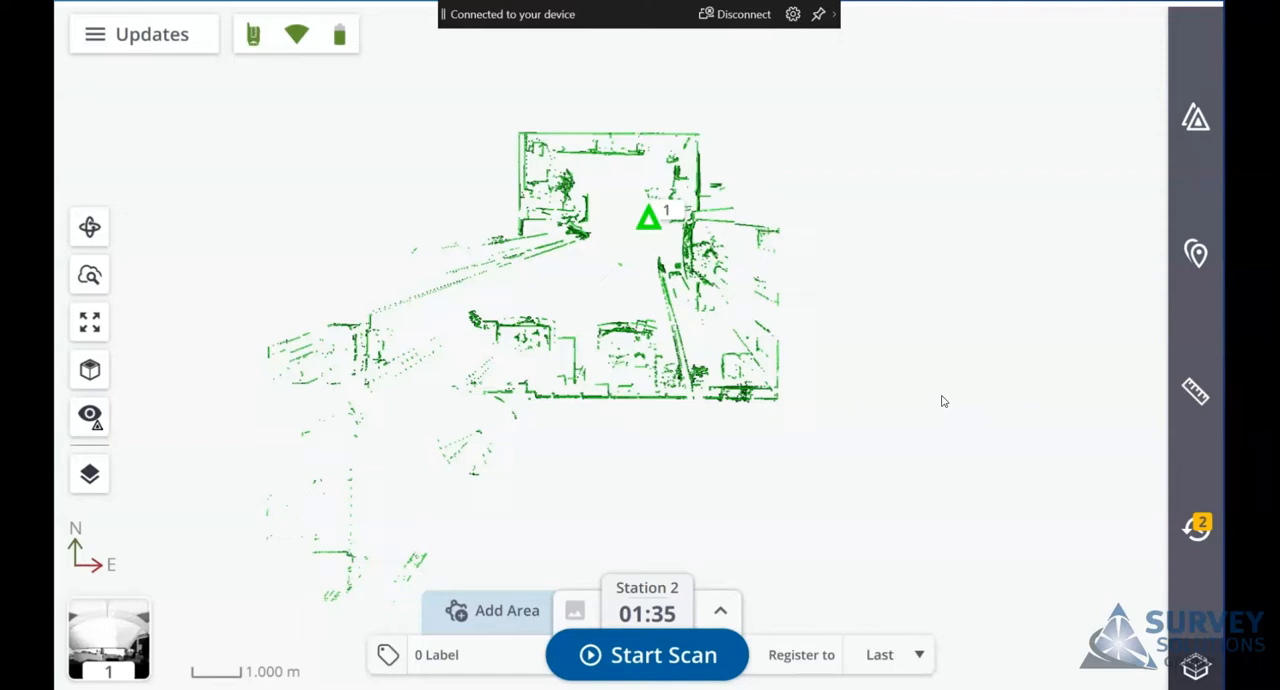
Start an Area 1 setup, trying Horizontal Band before returning to Rectangle
left_click(507, 610)
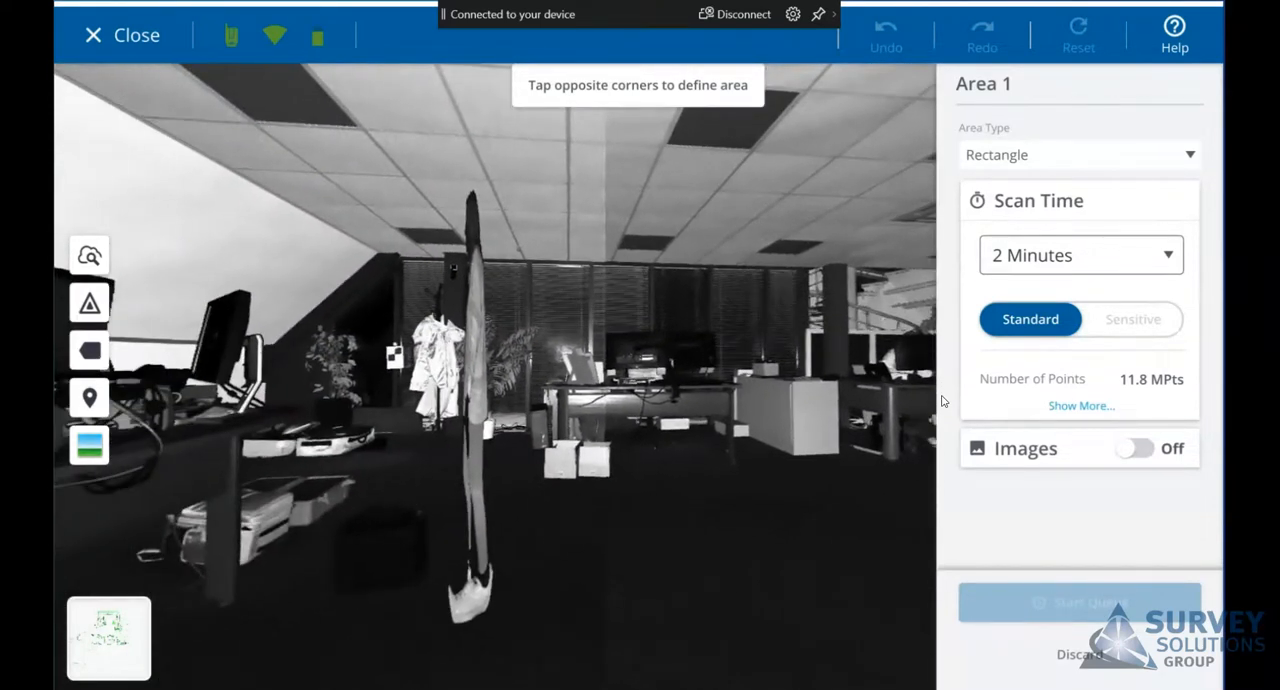
left_click(1078, 154)
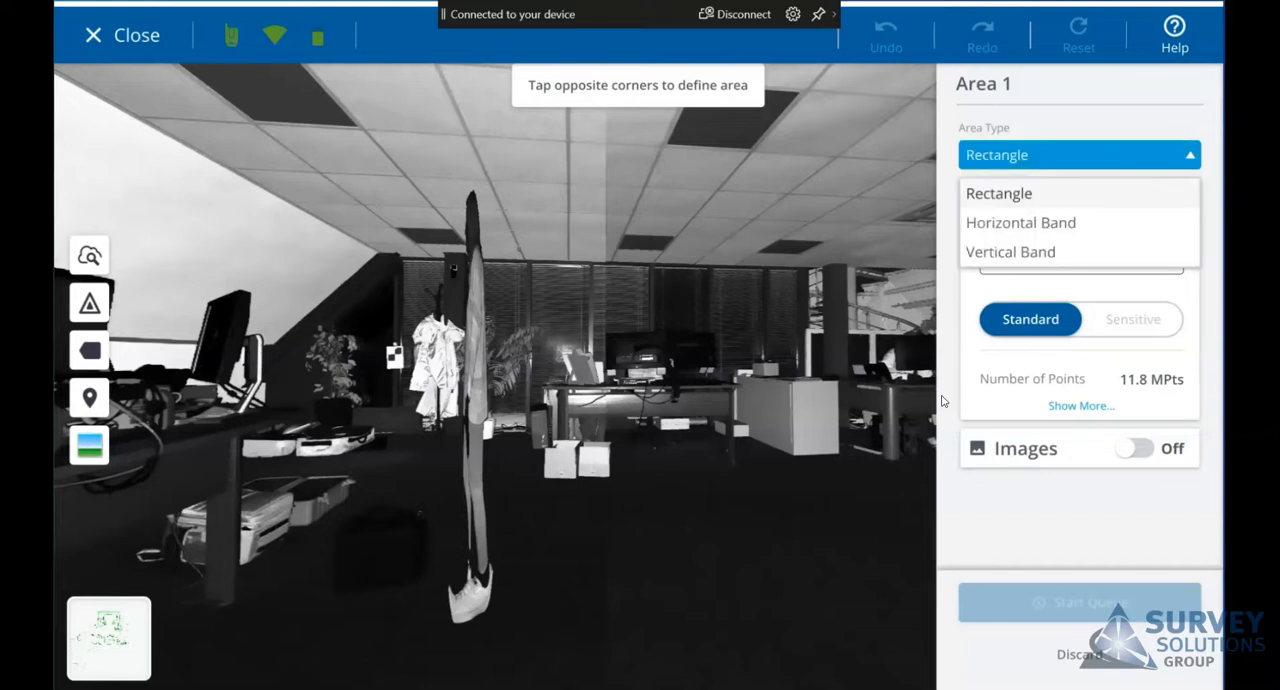
left_click(1020, 222)
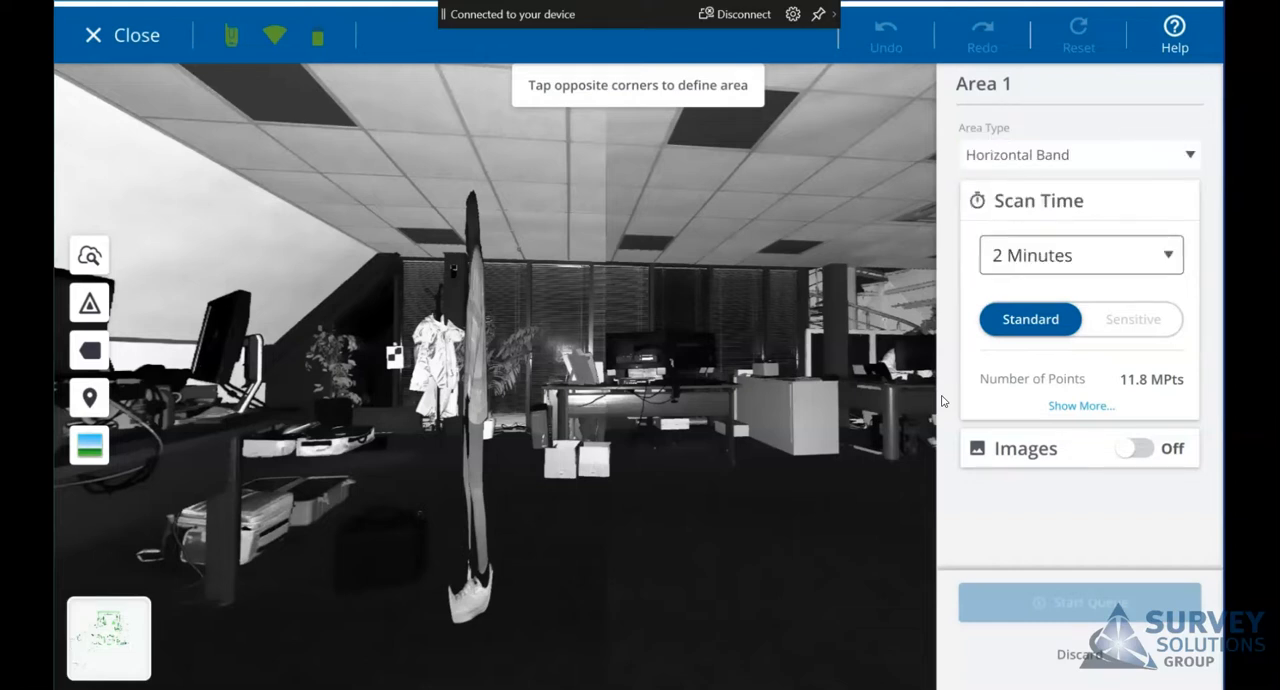
left_click(1079, 154)
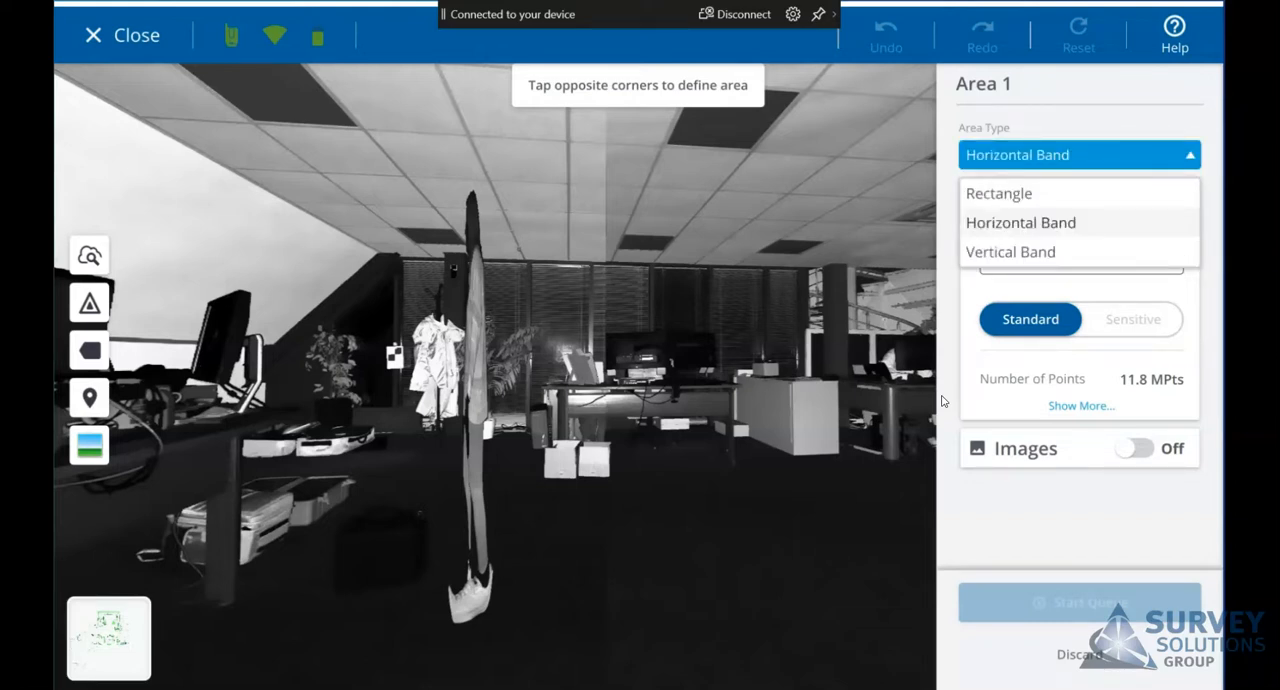
left_click(998, 192)
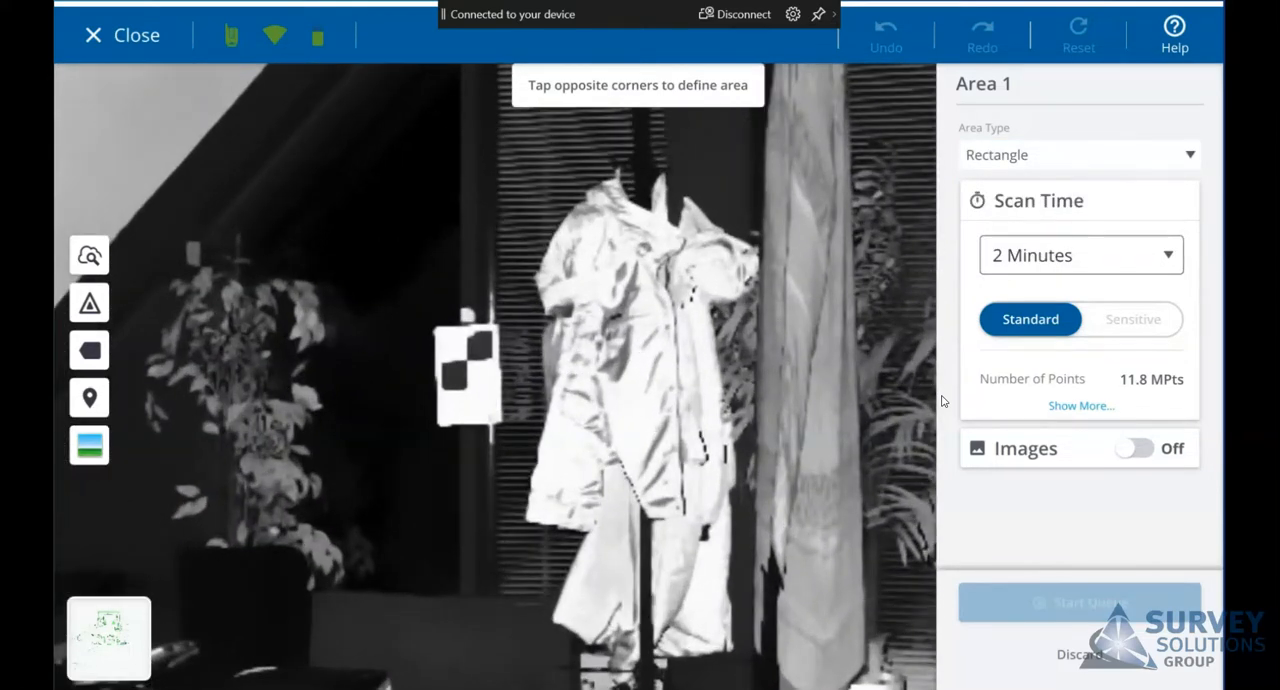
Frame the checkerboard target with a rectangle, set 4 Minutes, and start the queue
left_click_drag(400, 300, 525, 435)
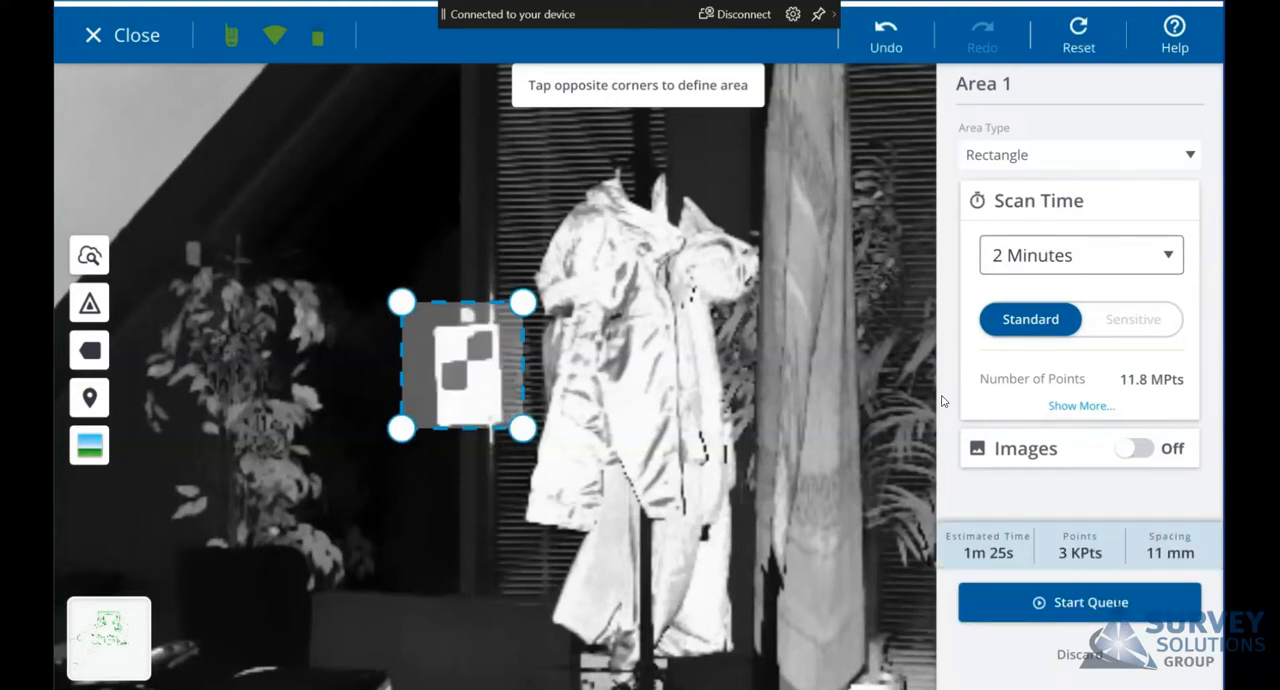
left_click(1080, 254)
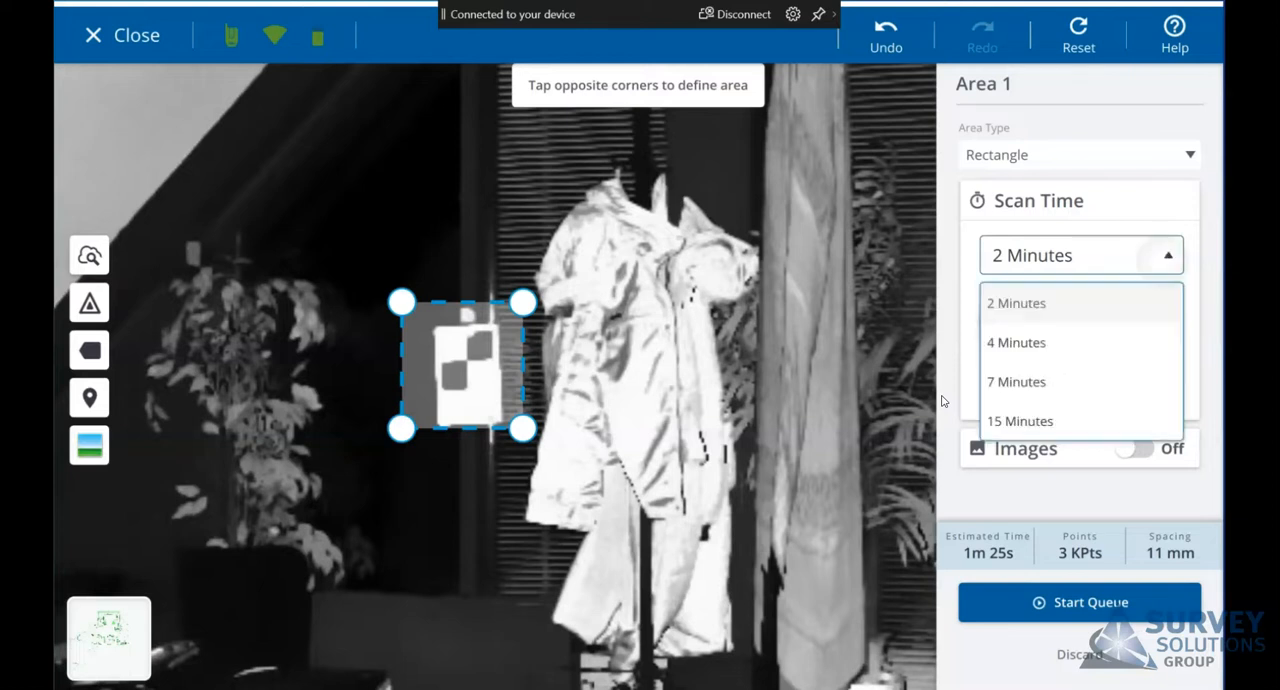
left_click(1016, 342)
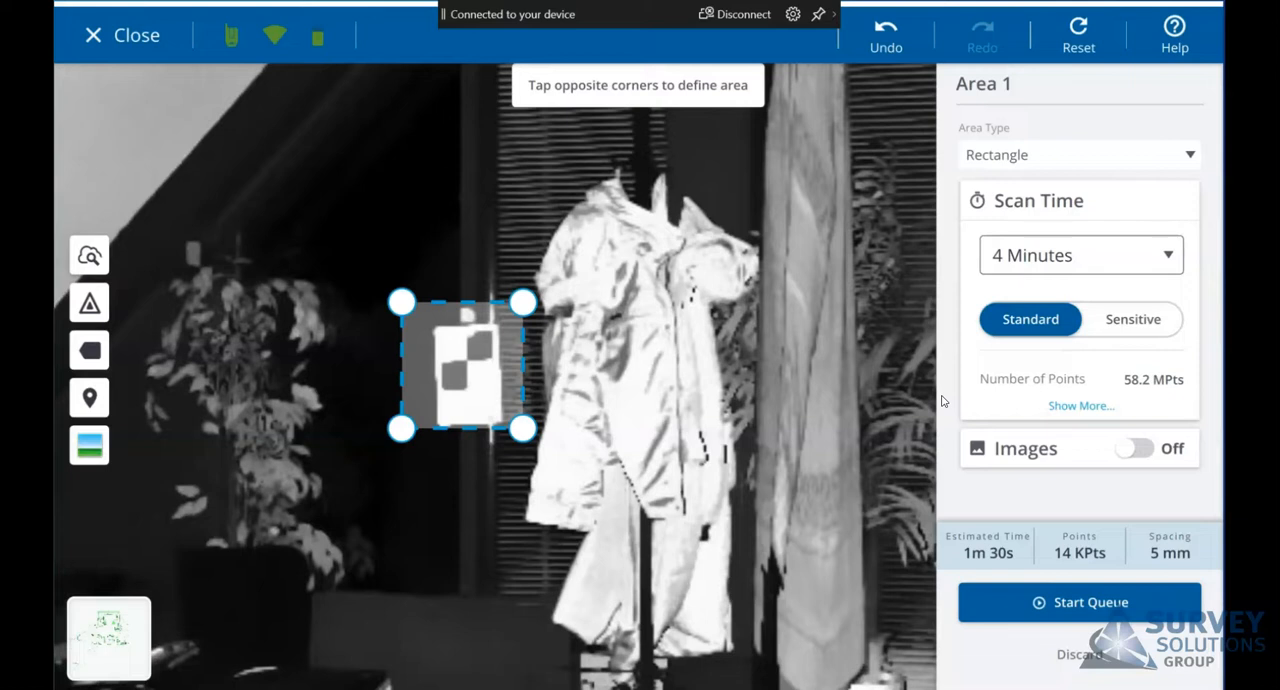
left_click(1078, 601)
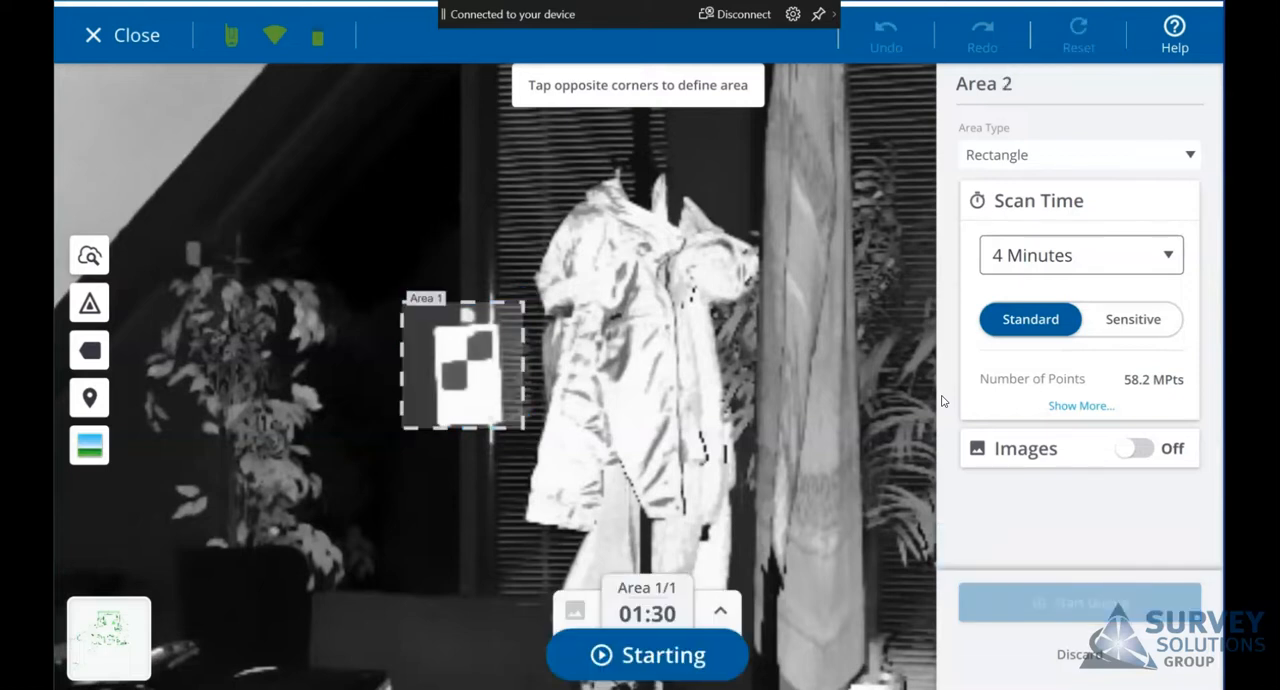
Outline the ceiling panel with two corners, set 7 Minutes, and add it to the queue
left_click(647, 654)
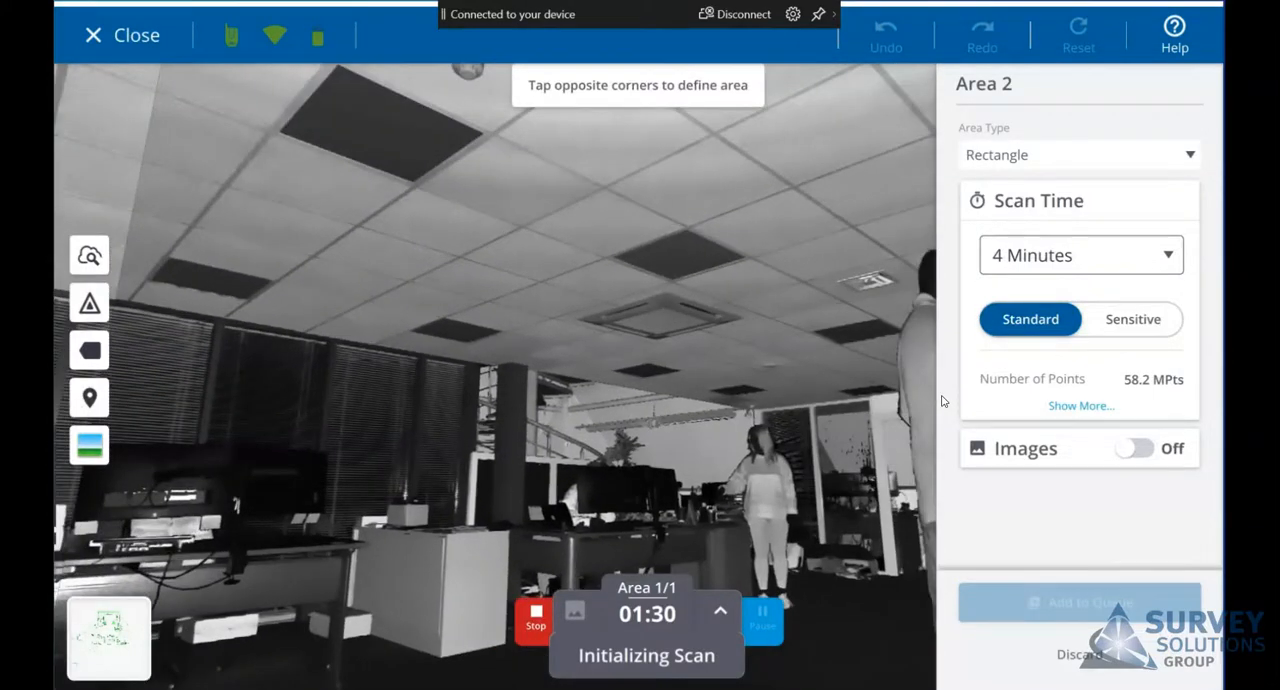
left_click(567, 278)
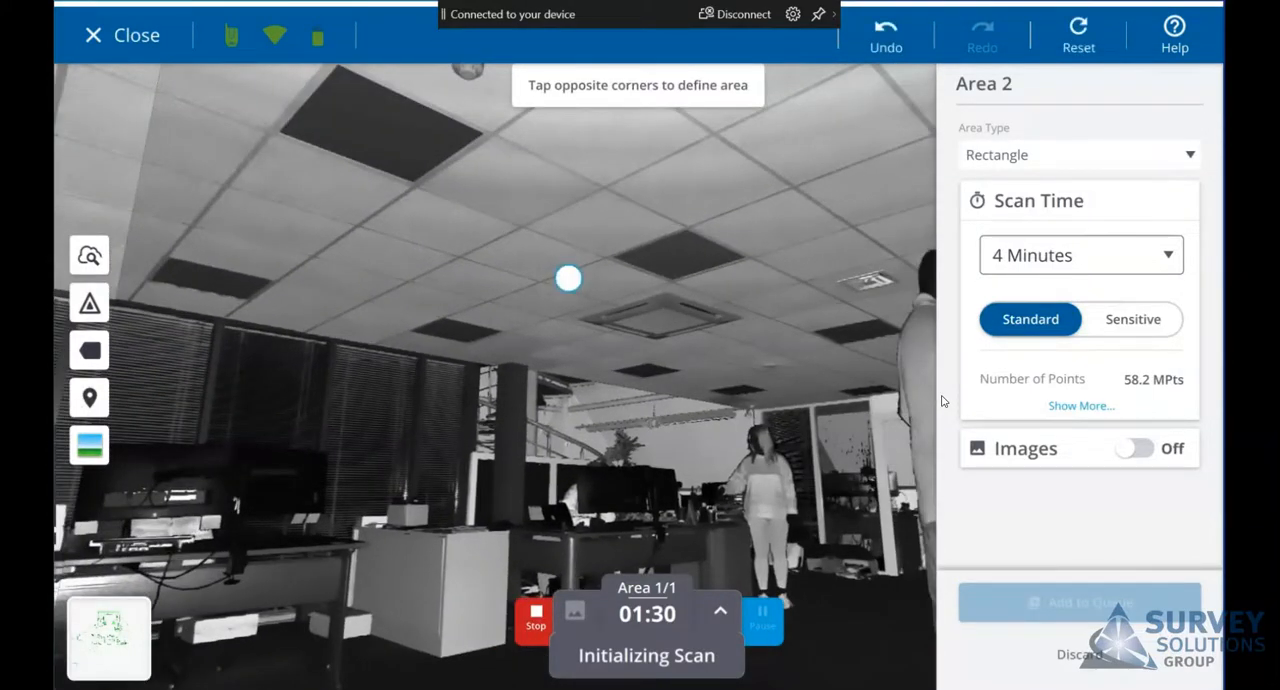
left_click(752, 363)
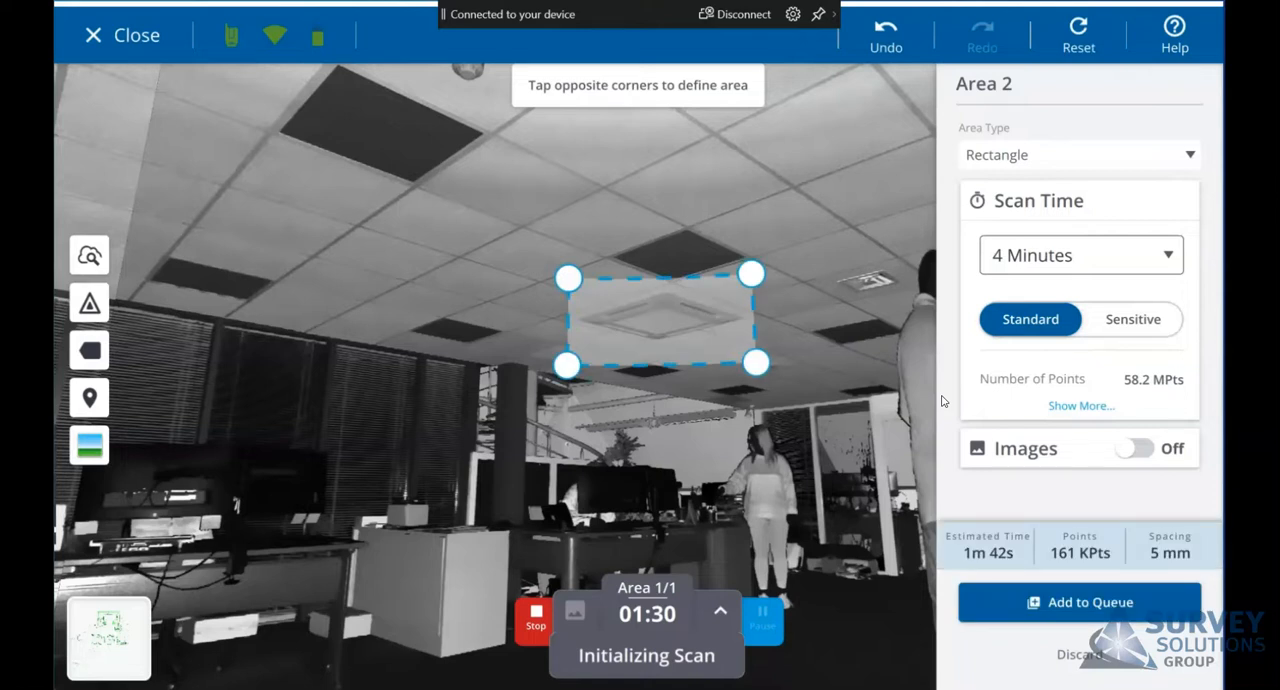
left_click(1080, 255)
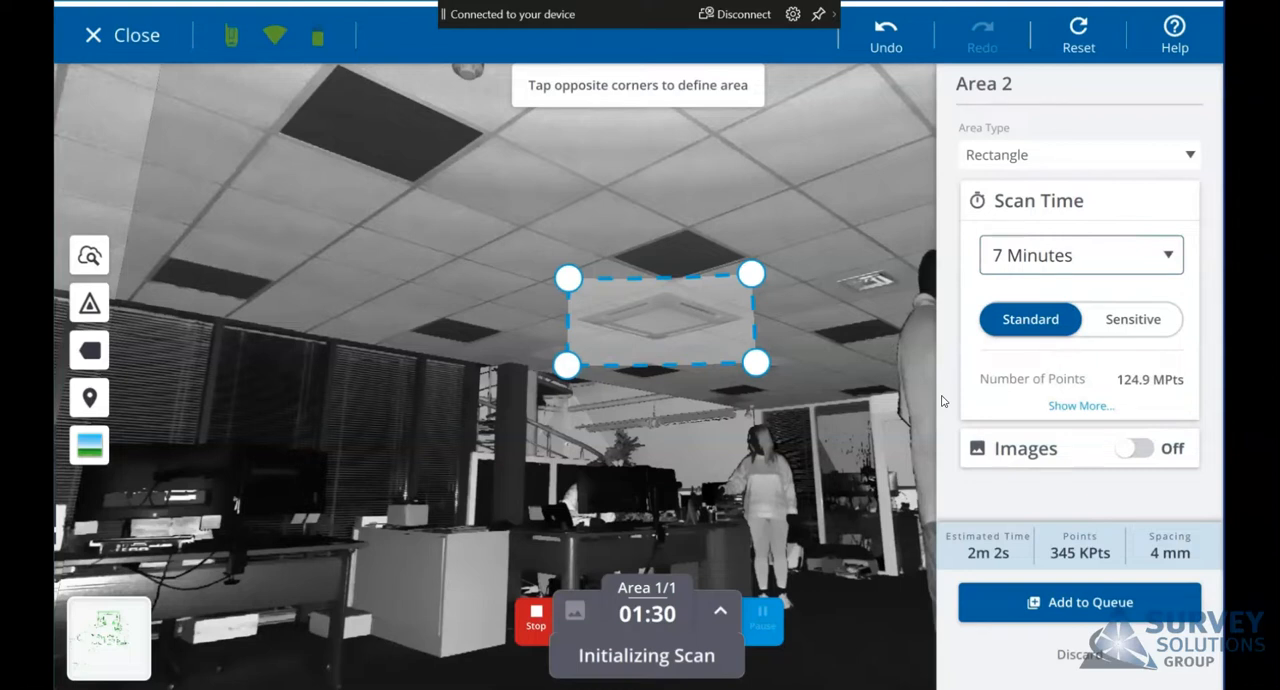
left_click(1079, 601)
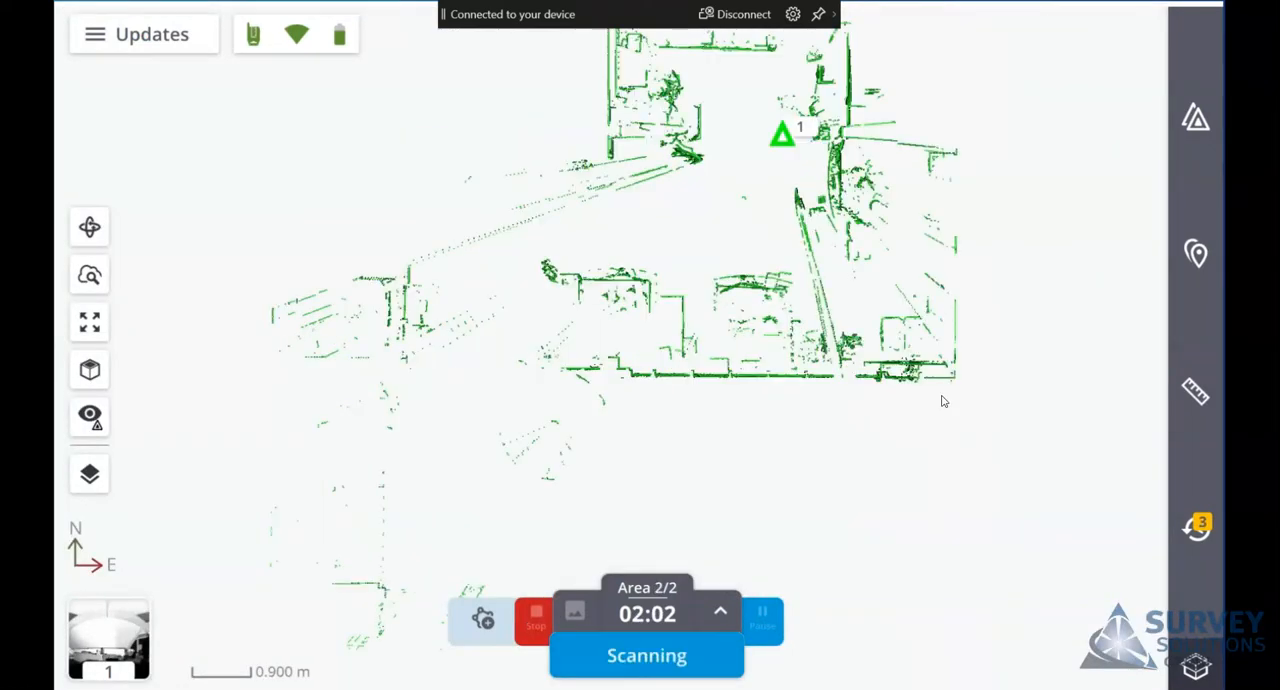
Show the stations list with Station 1 after the area scans finish
left_click(535, 613)
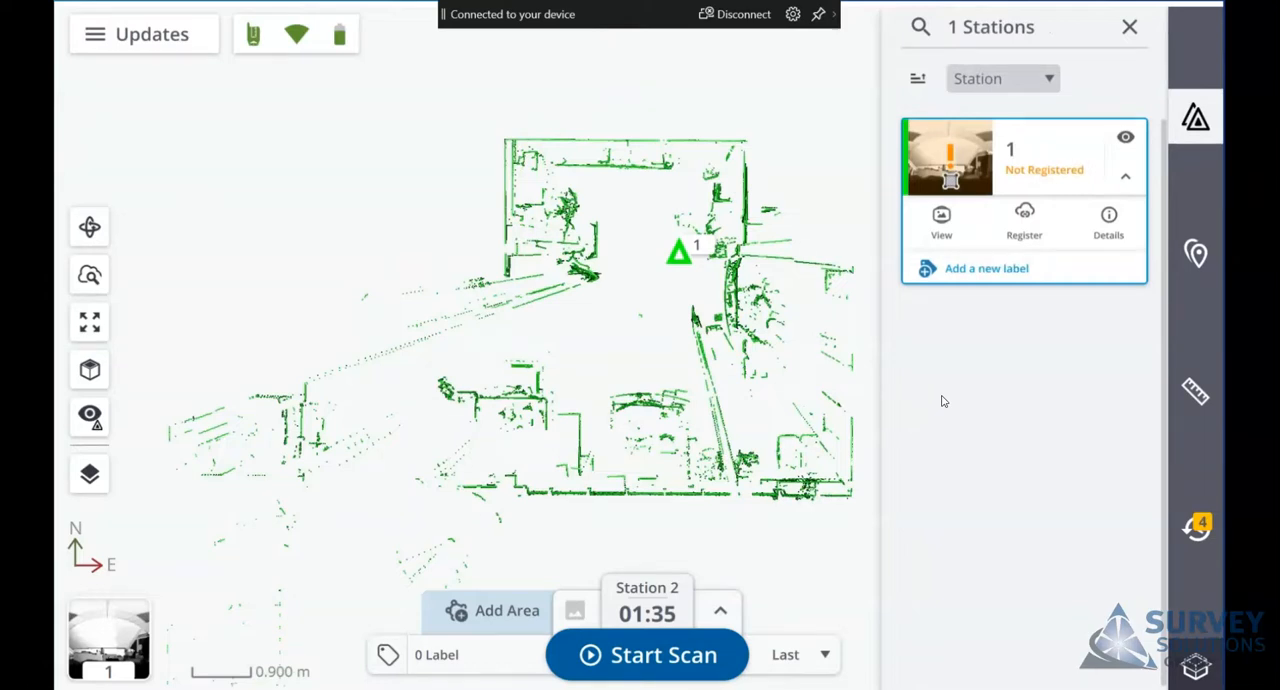
Review Station 1's scan details, close the panel, and zoom the plan view
left_click(1108, 221)
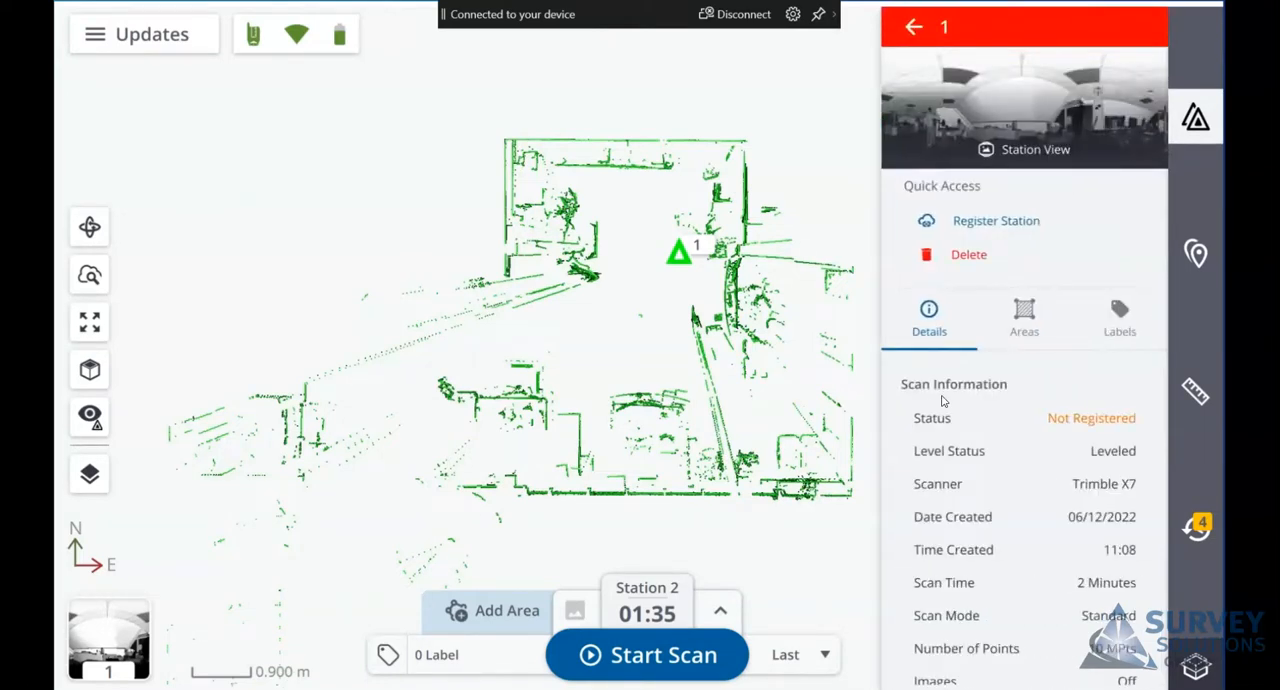
left_click(1023, 318)
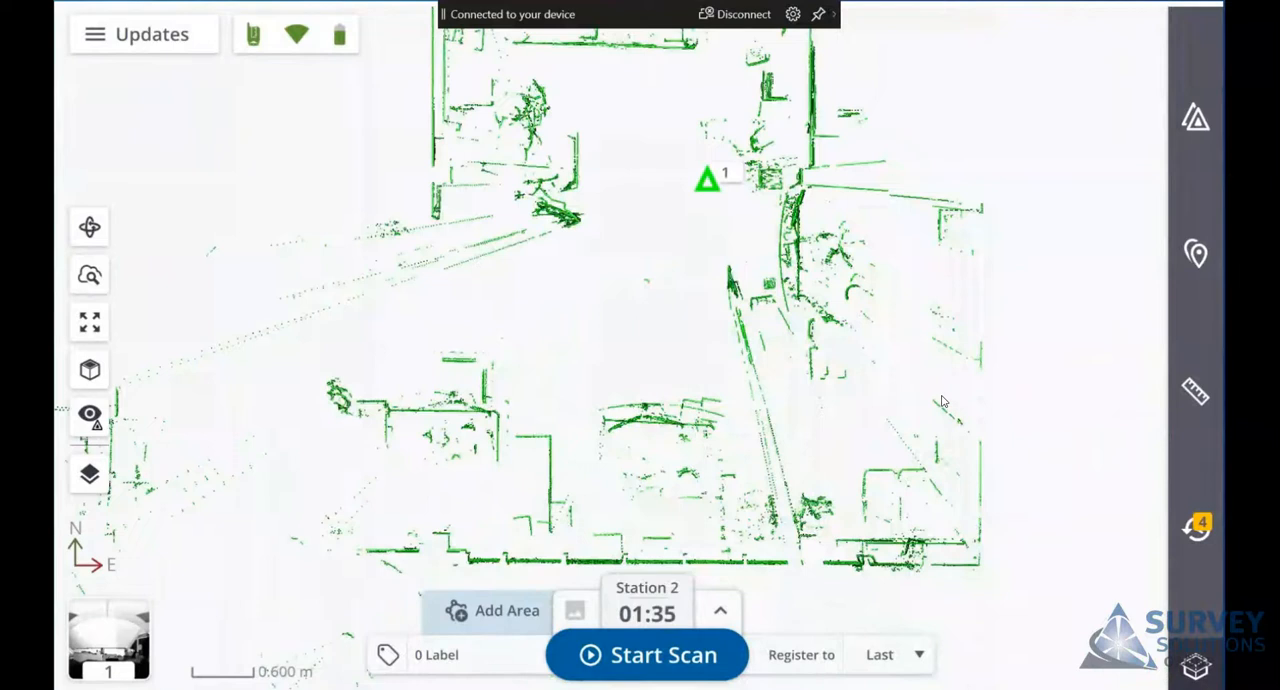
scroll("down", 3)
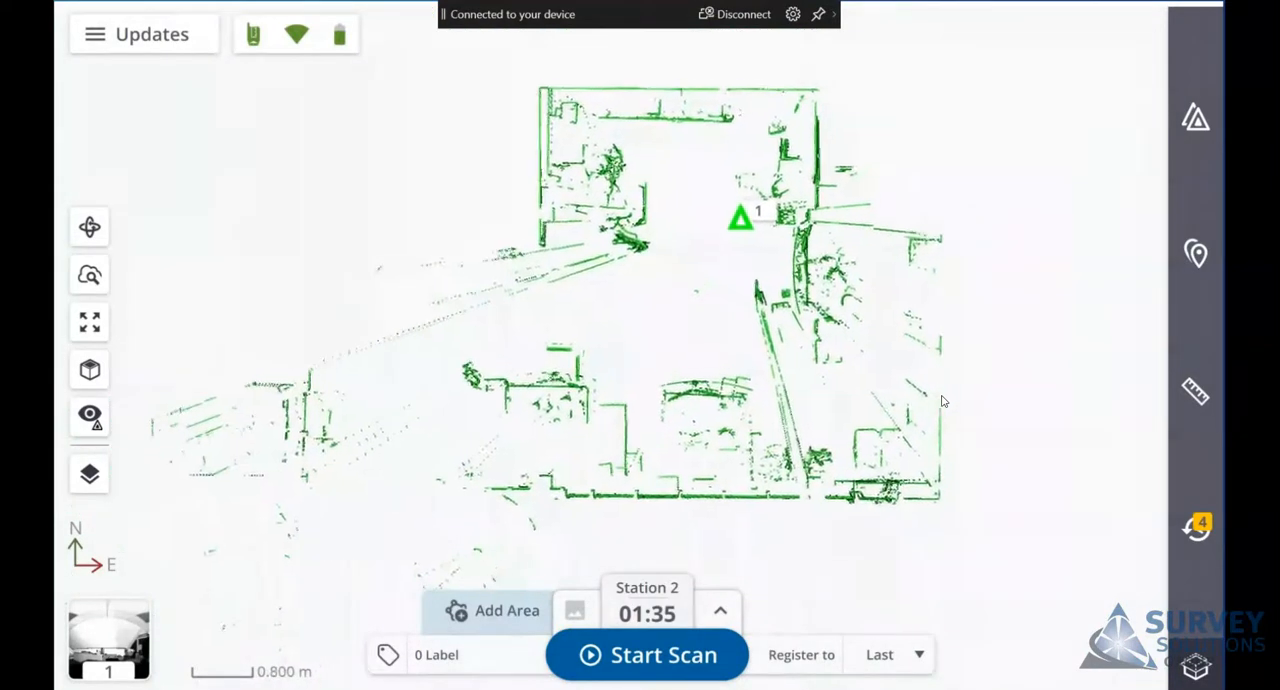